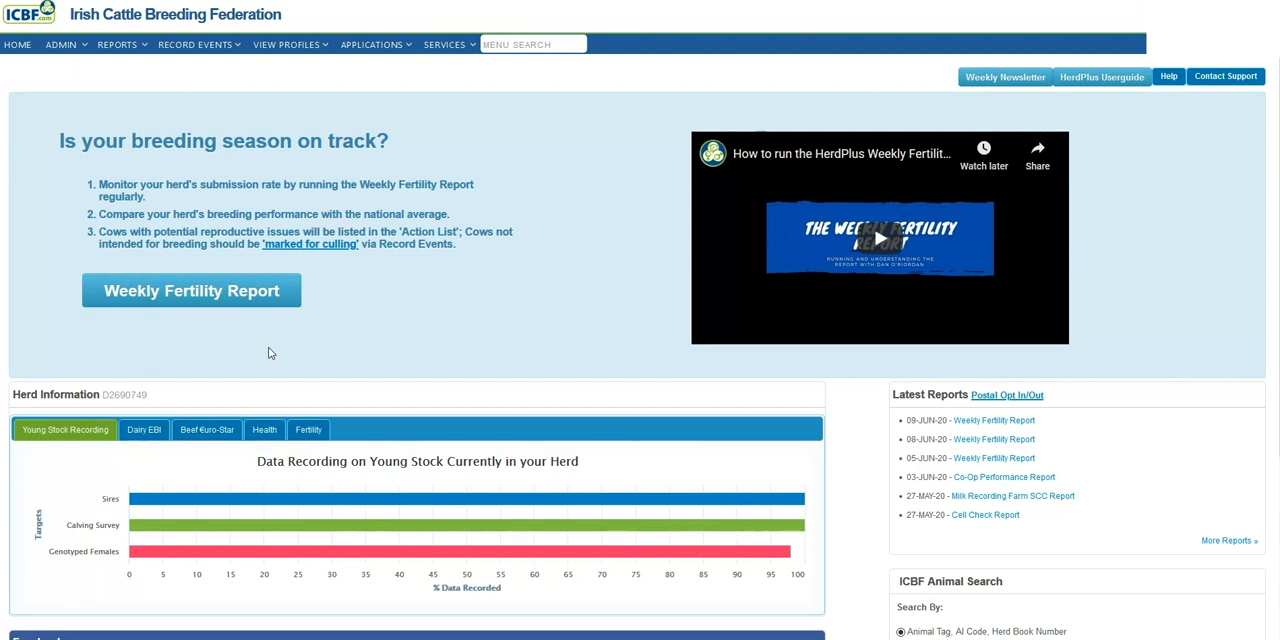
# Go to the Record Heat and Serve Events page from the Record Events menu
pyautogui.click(196, 44)
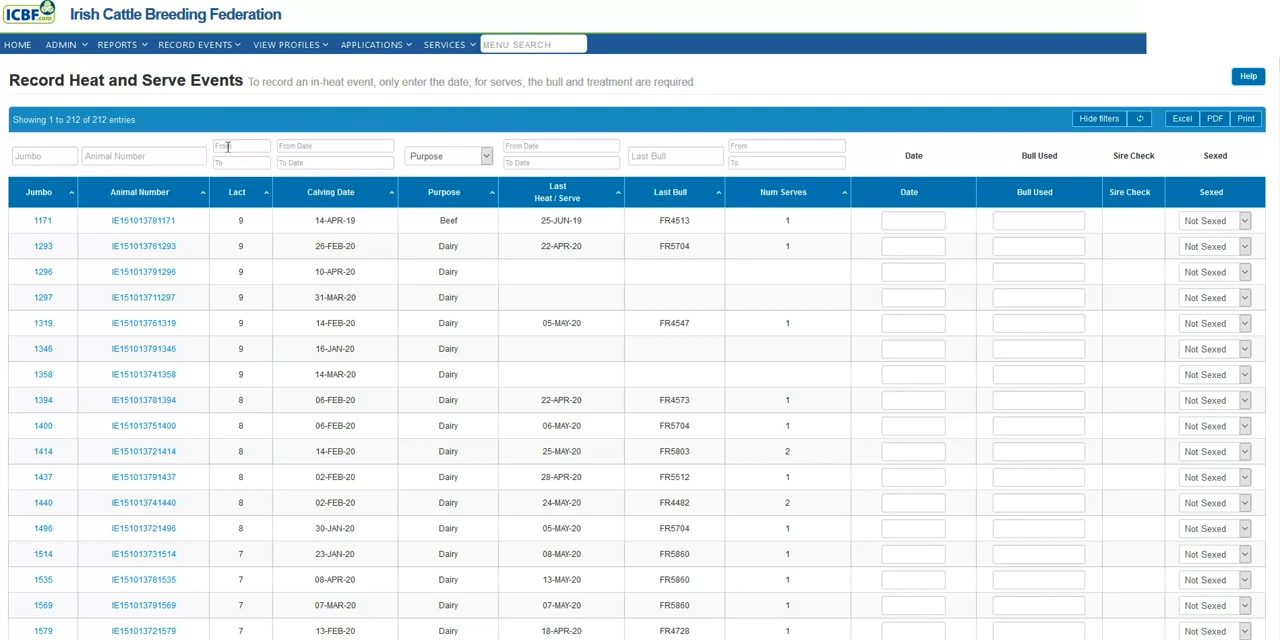
# Switch from the Record Events menu to the Record Pregnancy Diagnosis page
pyautogui.click(196, 44)
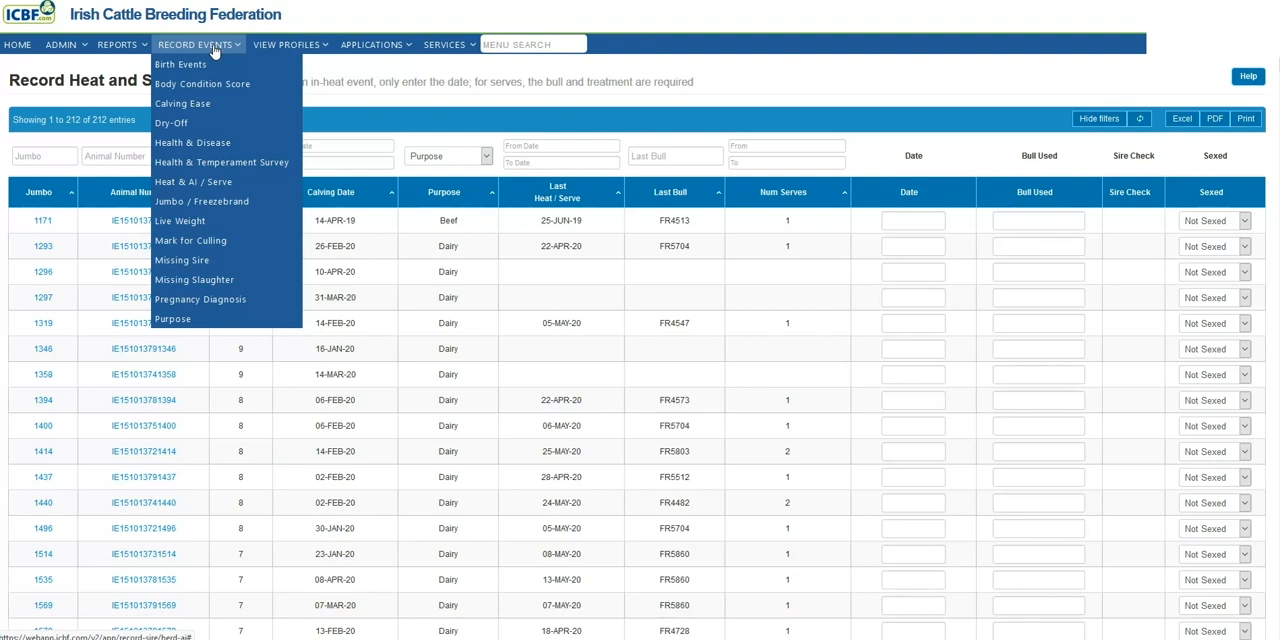
pyautogui.moveTo(208, 304)
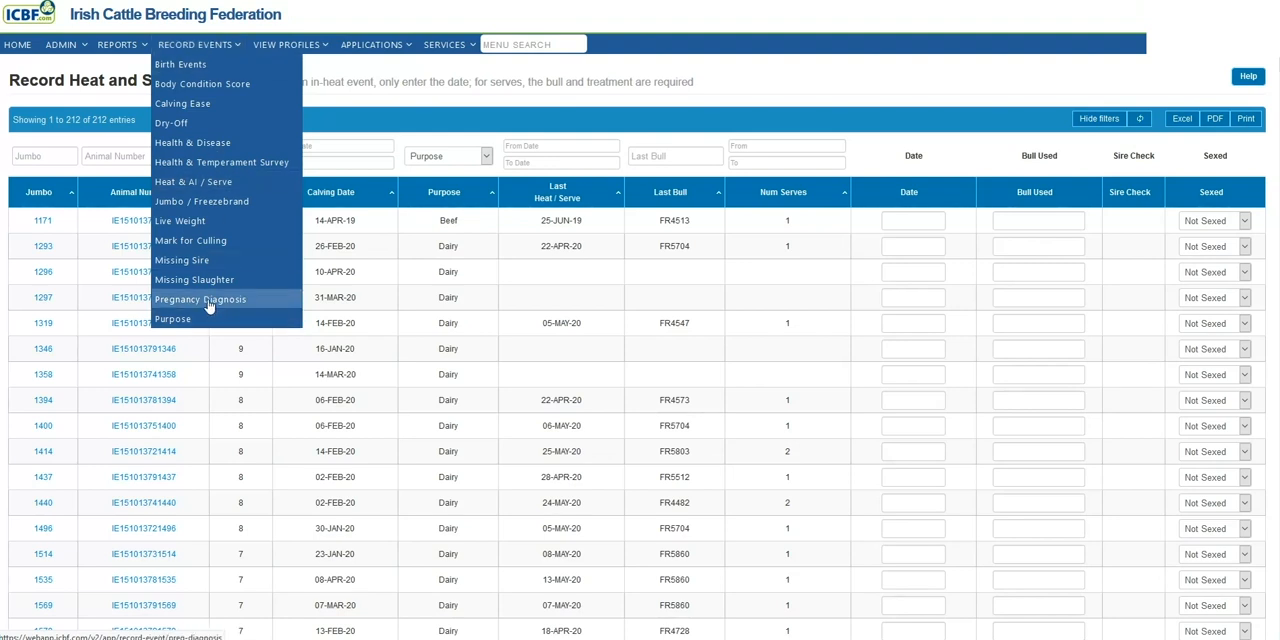
pyautogui.moveTo(172, 320)
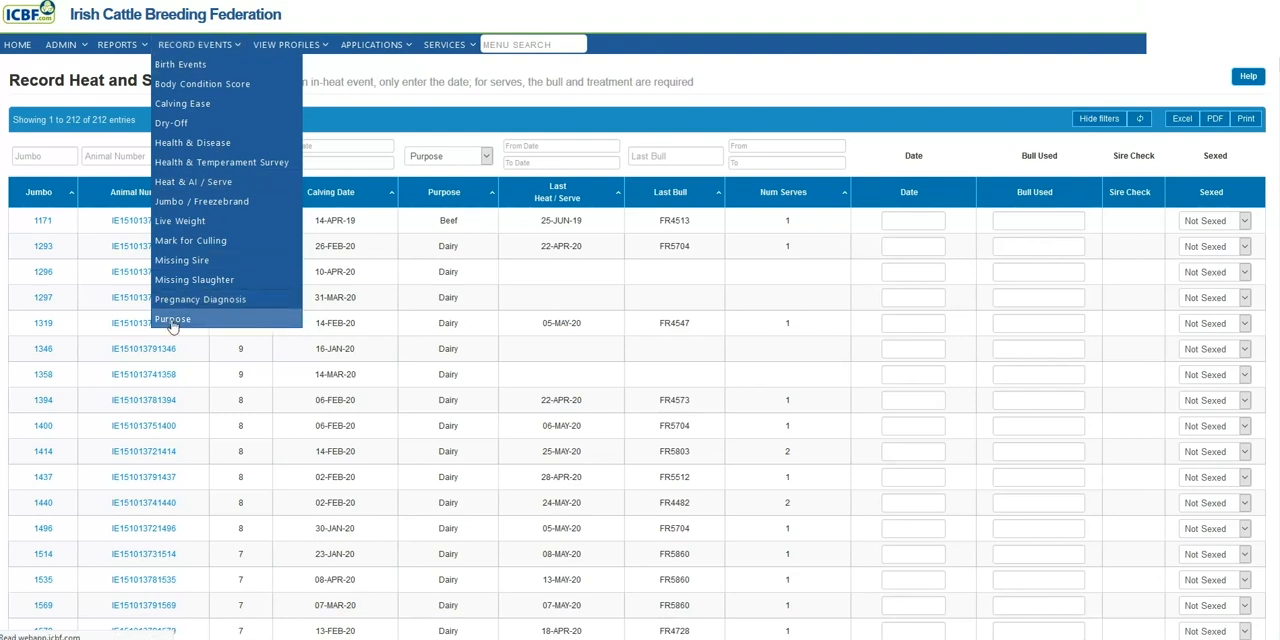
pyautogui.click(200, 300)
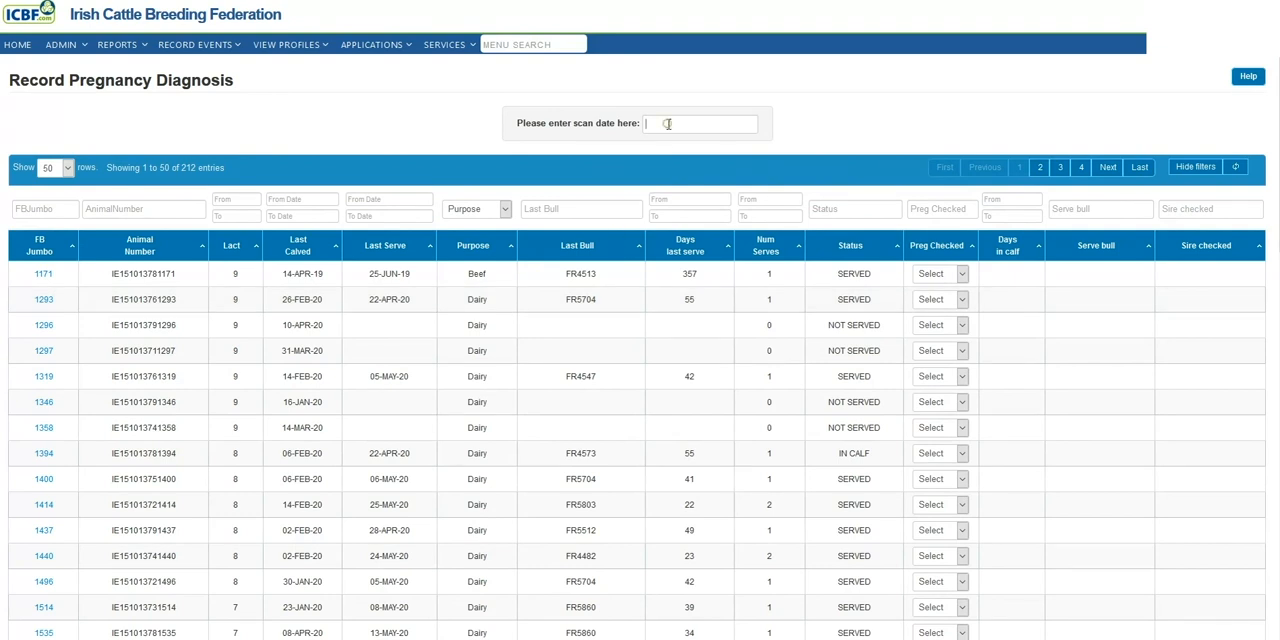
# Set the scan date to 13 June 2020 and start choosing cow 1319's result
pyautogui.click(700, 124)
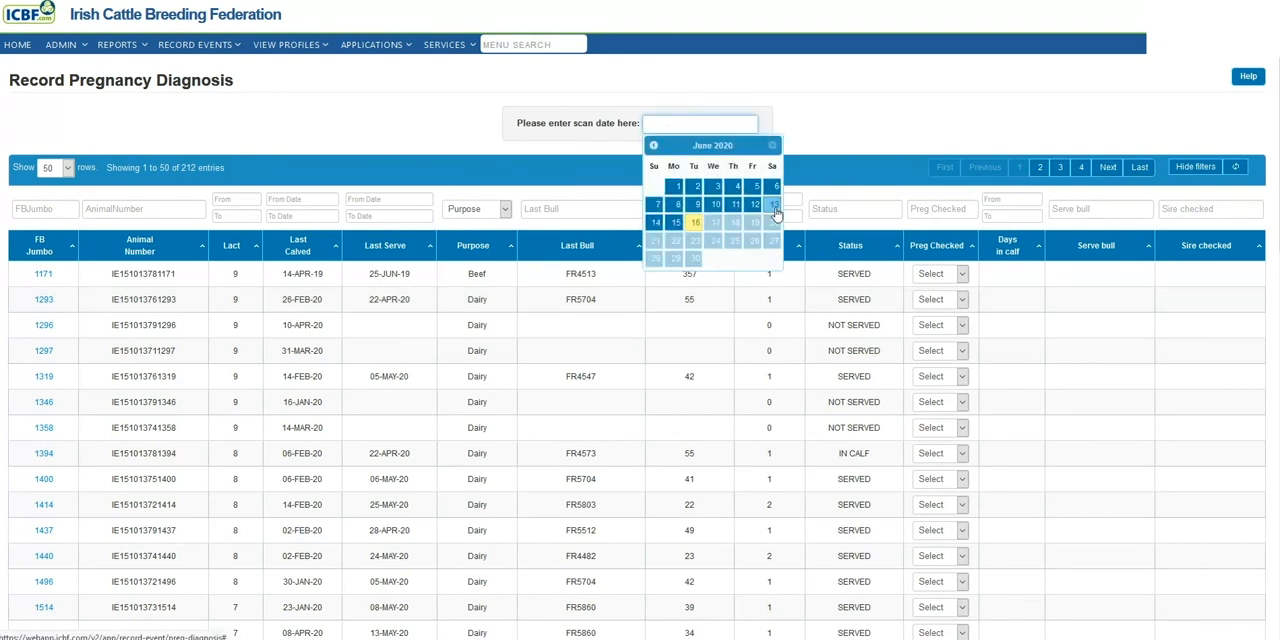
pyautogui.click(772, 204)
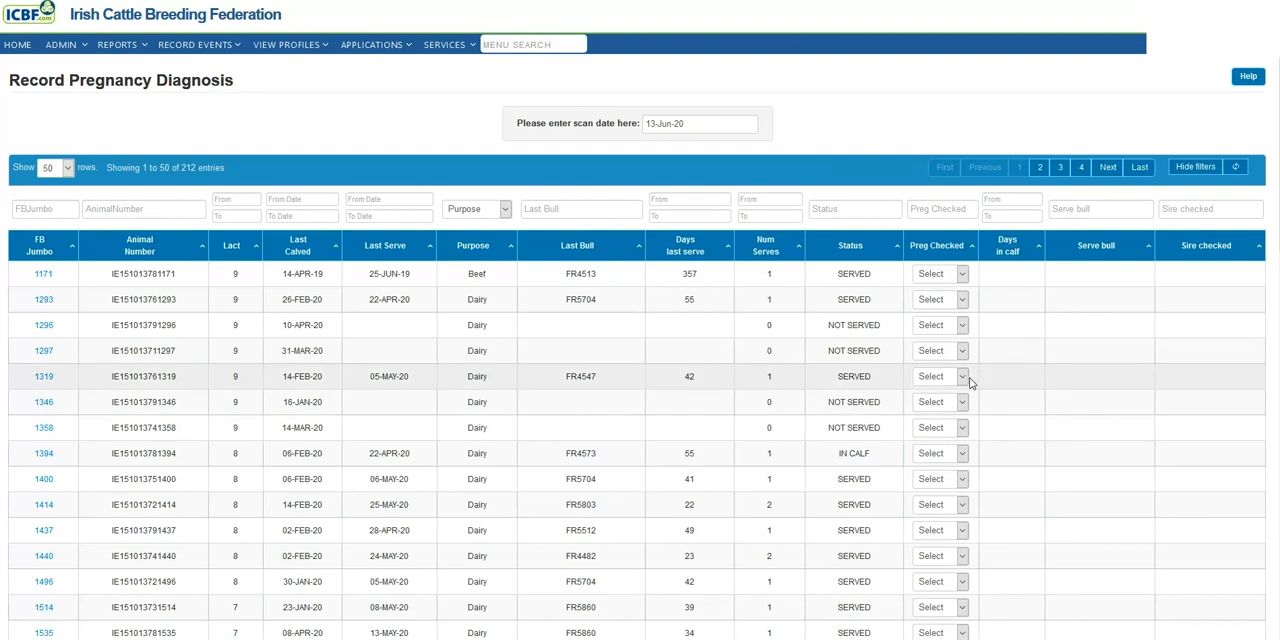
pyautogui.click(938, 376)
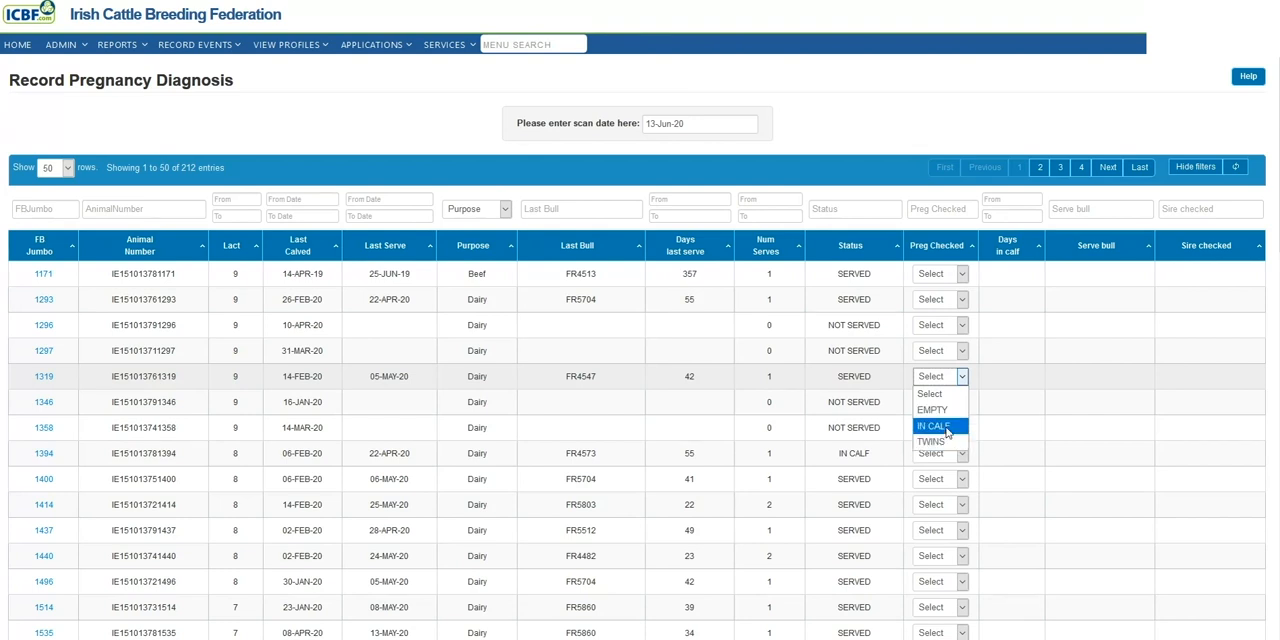
# Record cow 1319 as IN CALF and save the updated row
pyautogui.click(932, 426)
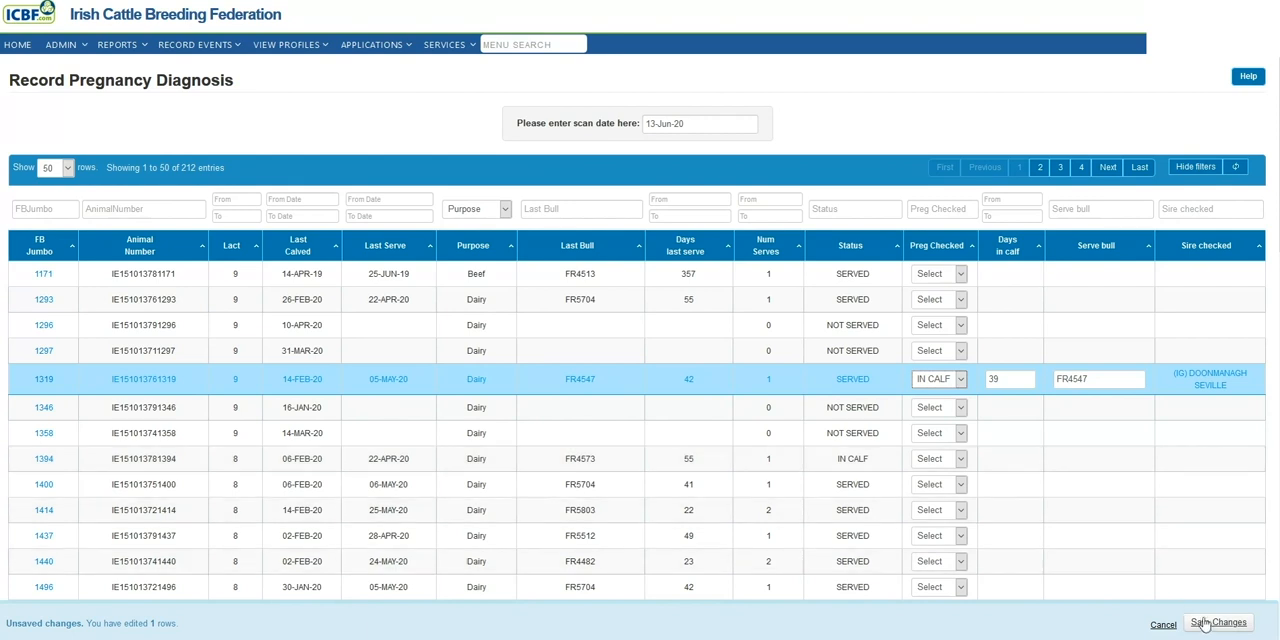
pyautogui.click(1216, 624)
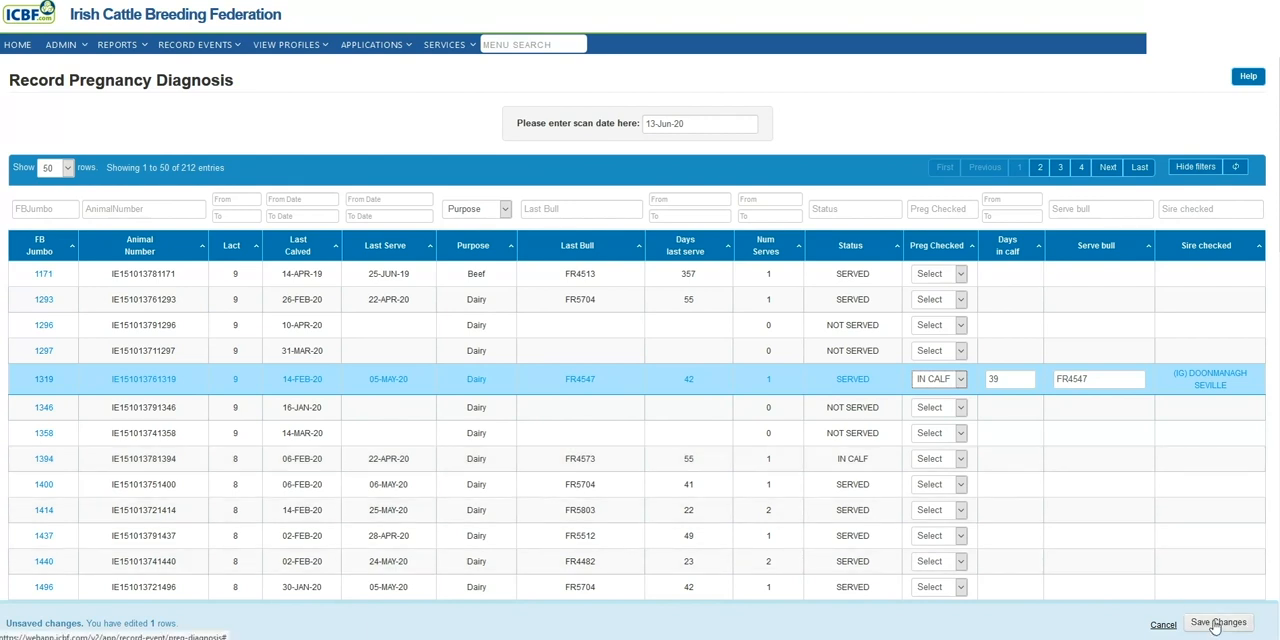
pyautogui.click(1216, 622)
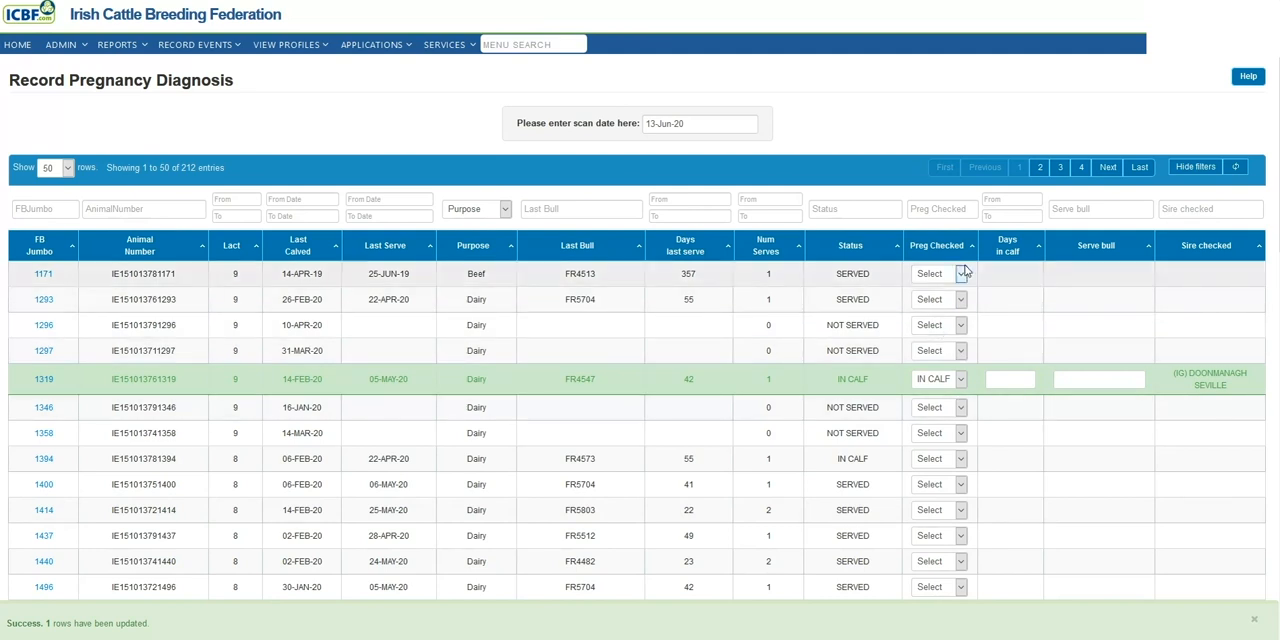
# Record cow 1171 as EMPTY
pyautogui.click(938, 272)
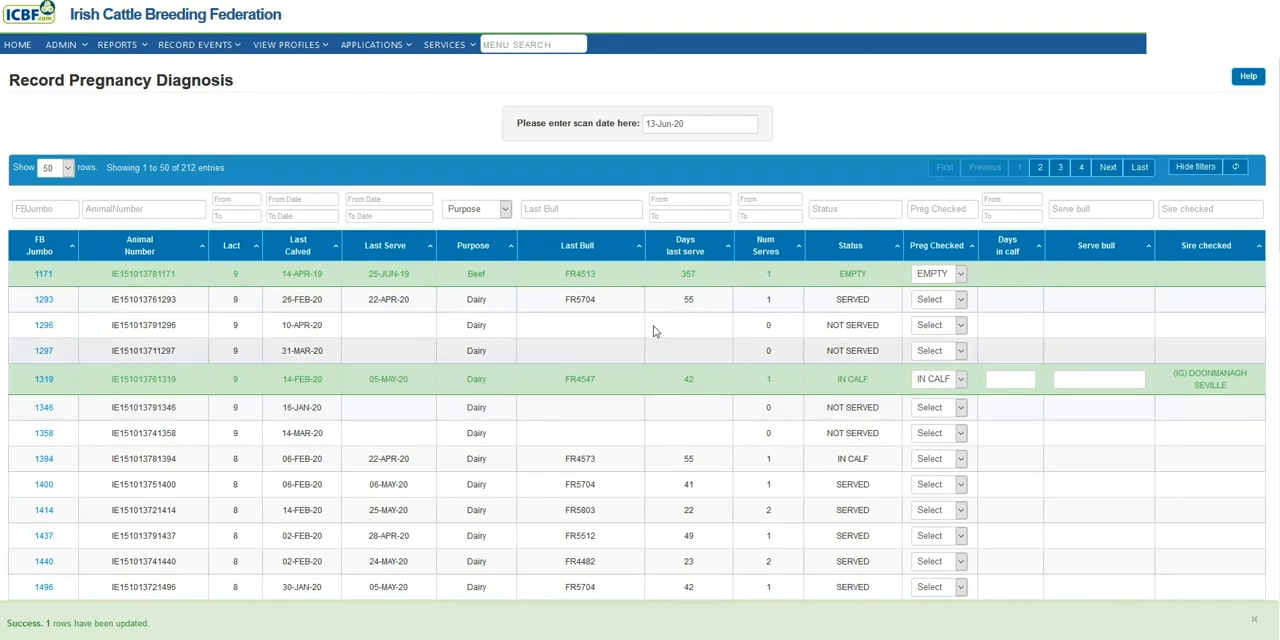
pyautogui.moveTo(816, 372)
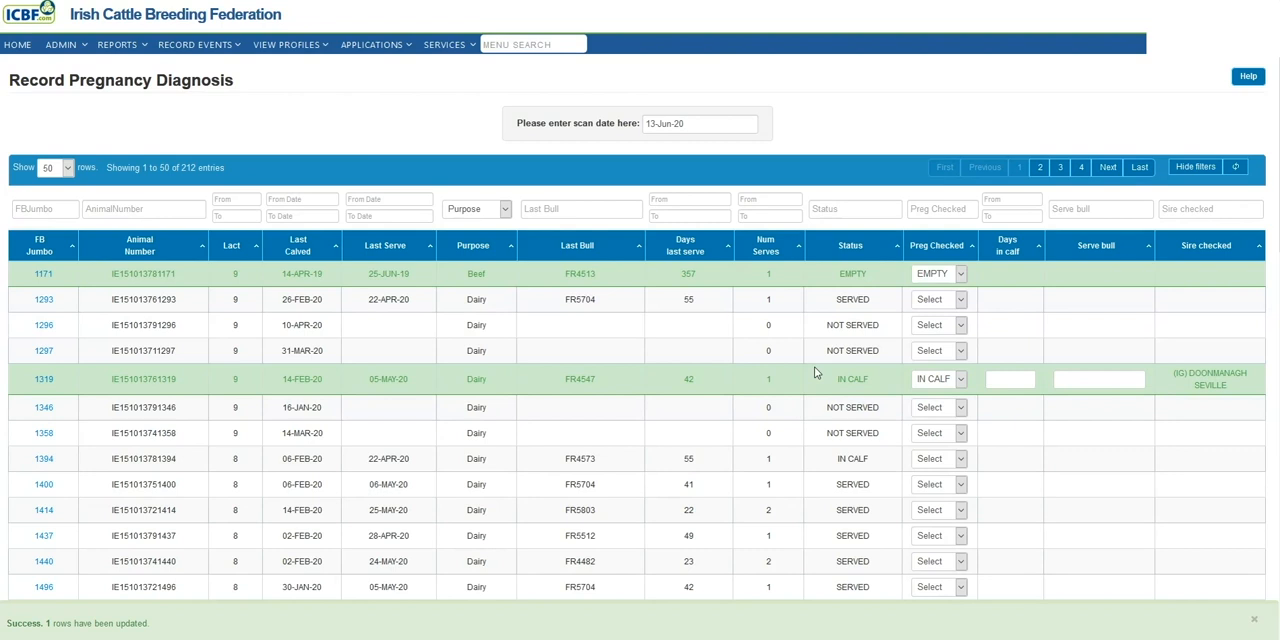
pyautogui.moveTo(880, 382)
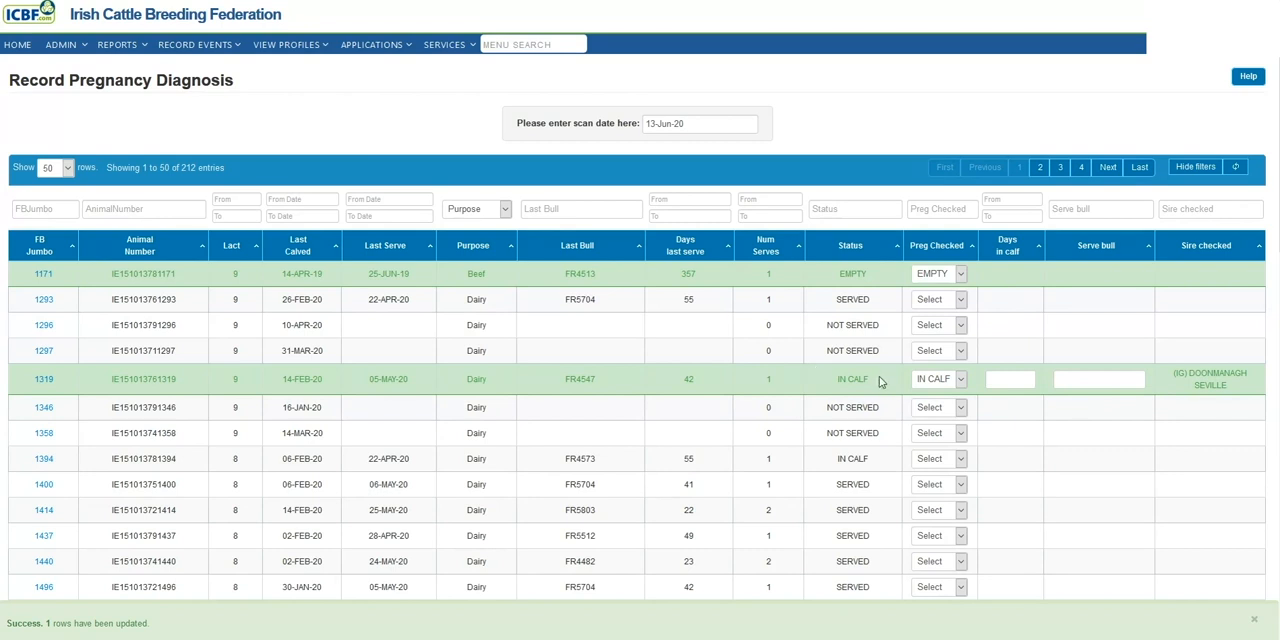
# Record cow 1384 as carrying TWINS and save the row
pyautogui.click(936, 458)
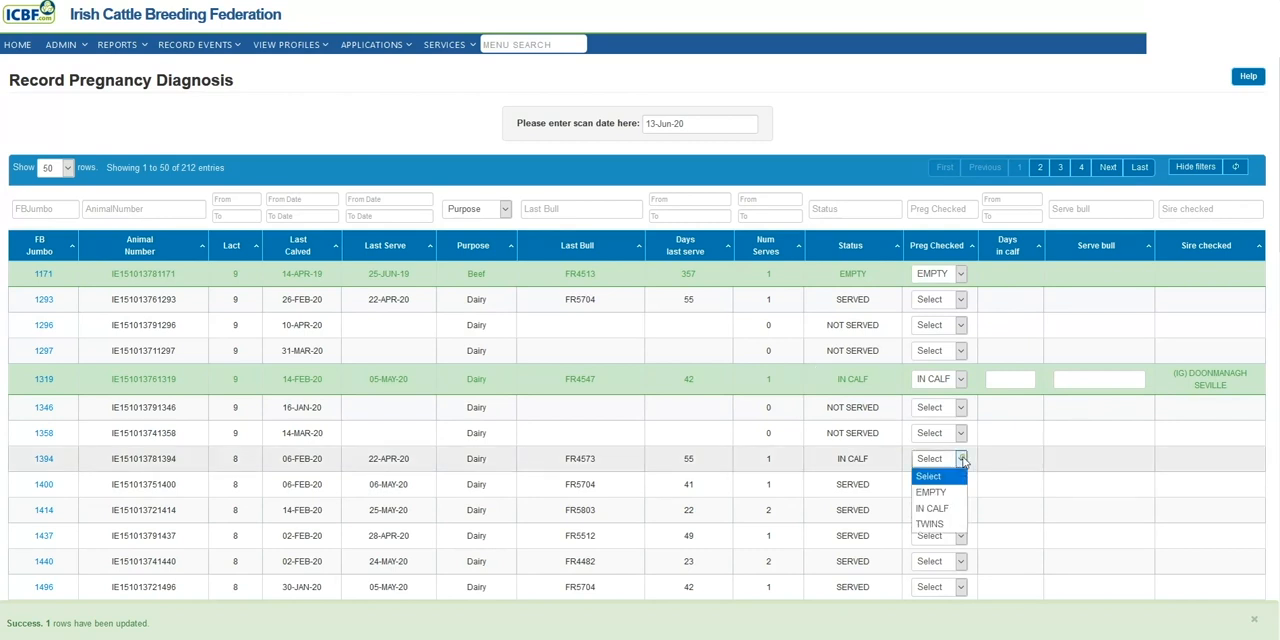
pyautogui.click(928, 524)
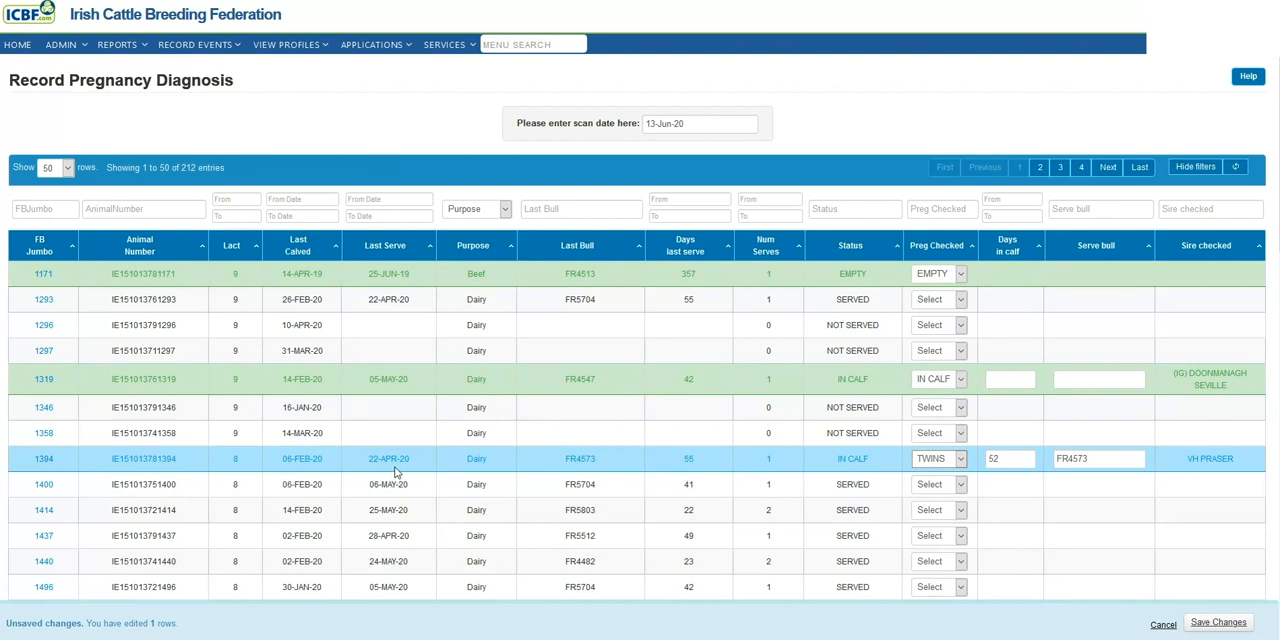
pyautogui.click(1218, 622)
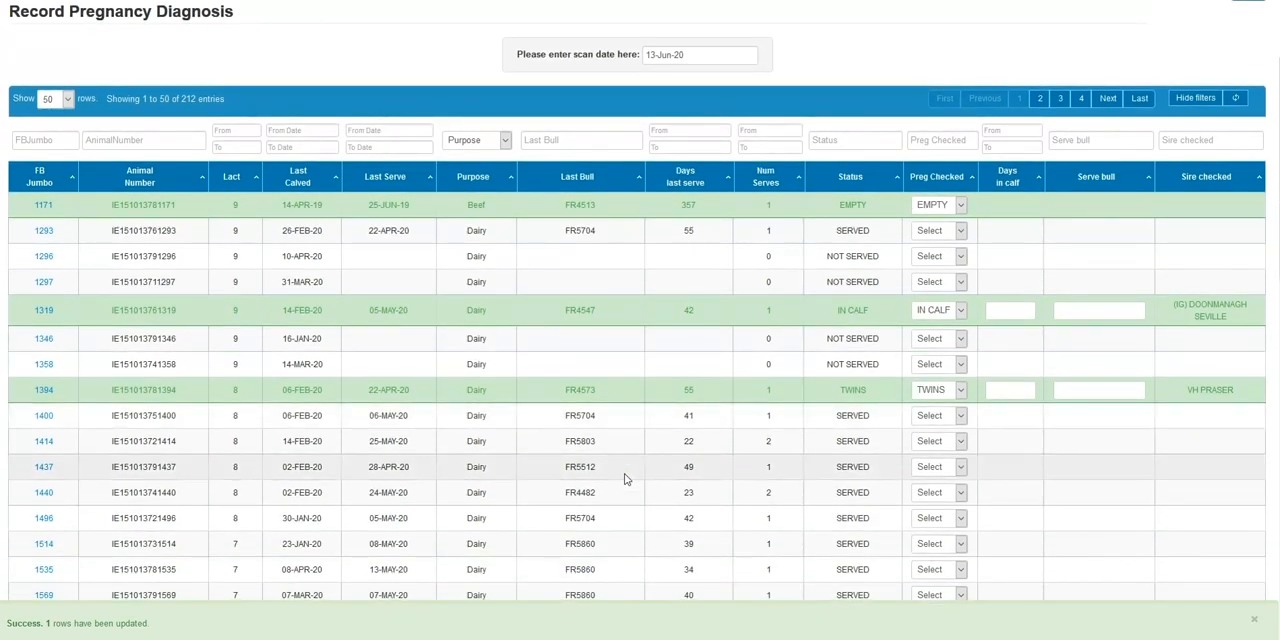
# Record cow 1496 as IN CALF at 30 days
pyautogui.scroll(-3)
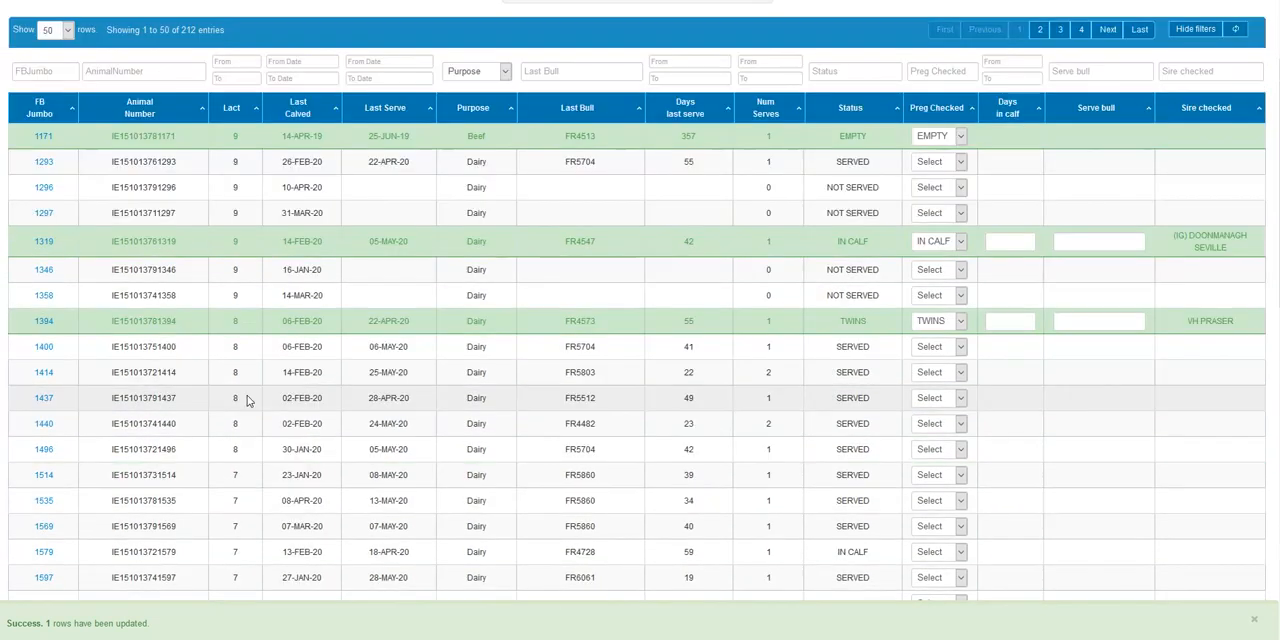
pyautogui.moveTo(366, 378)
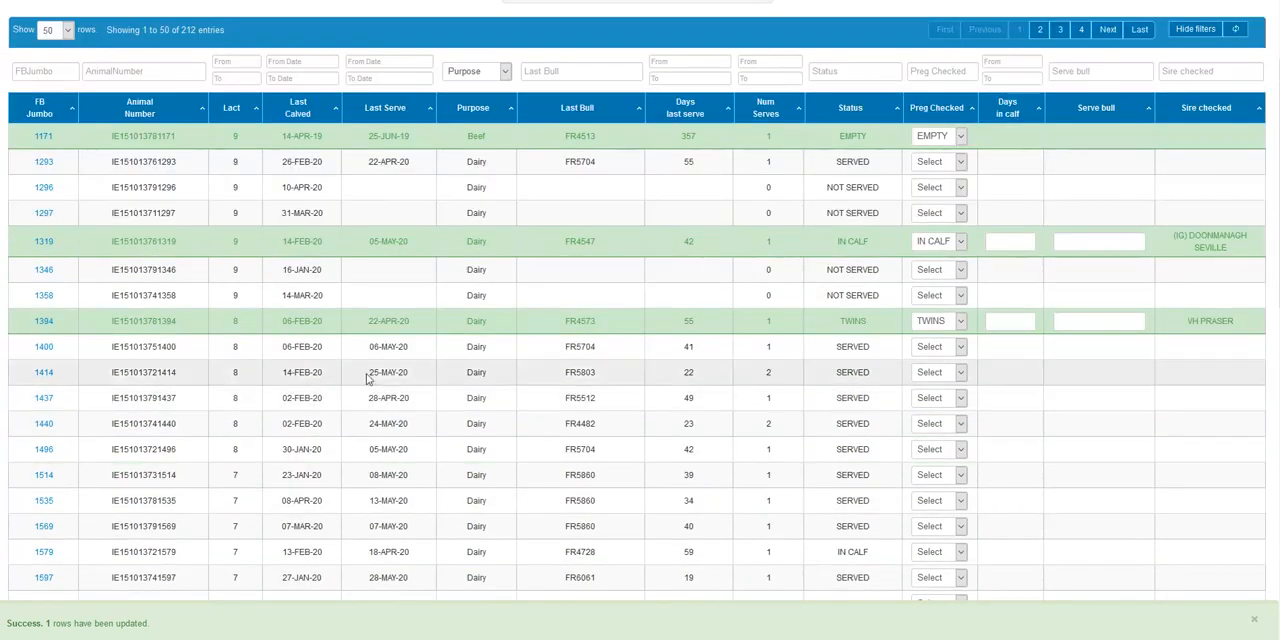
pyautogui.click(936, 448)
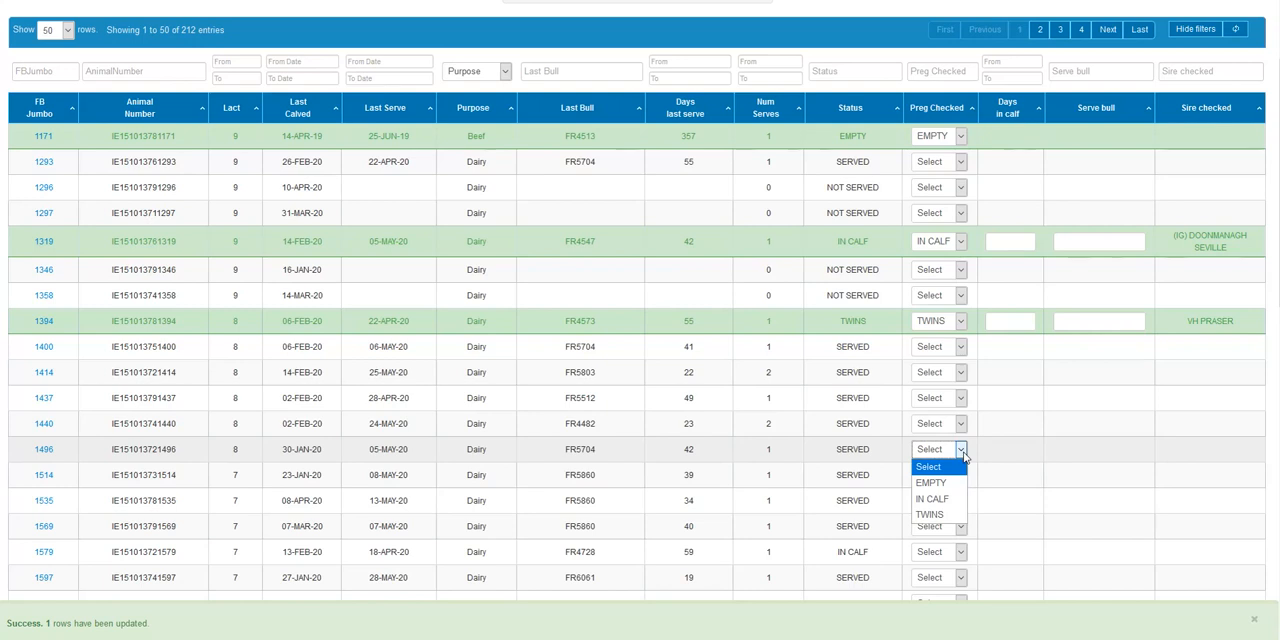
pyautogui.click(932, 498)
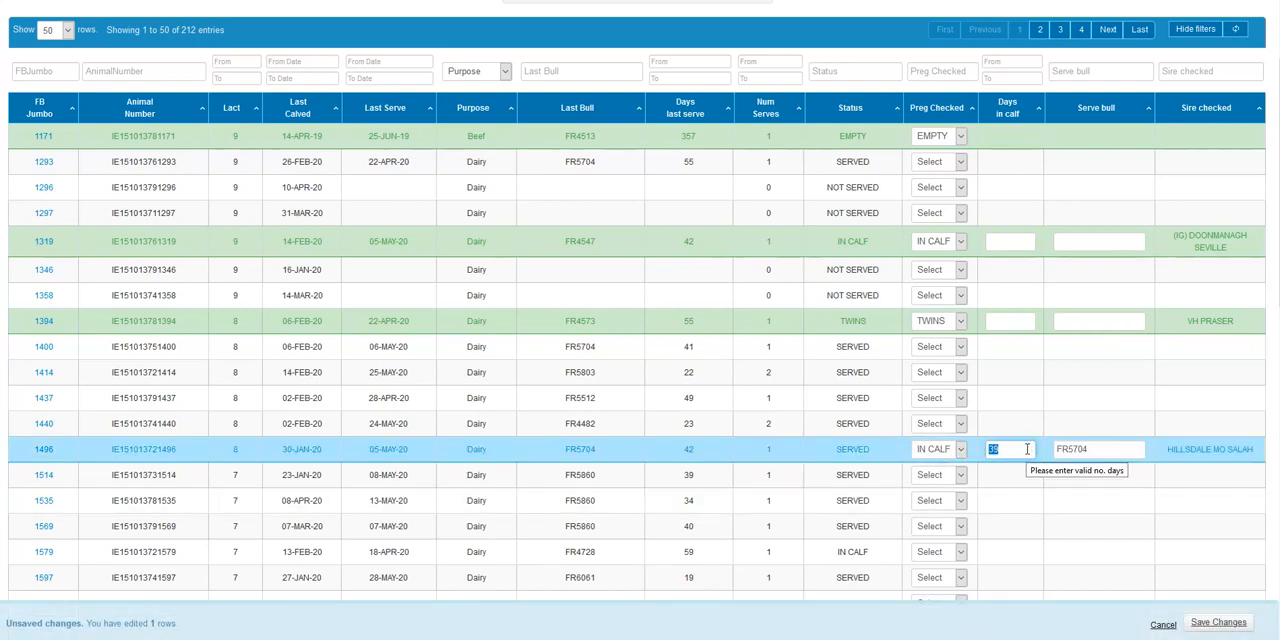
pyautogui.write('3')
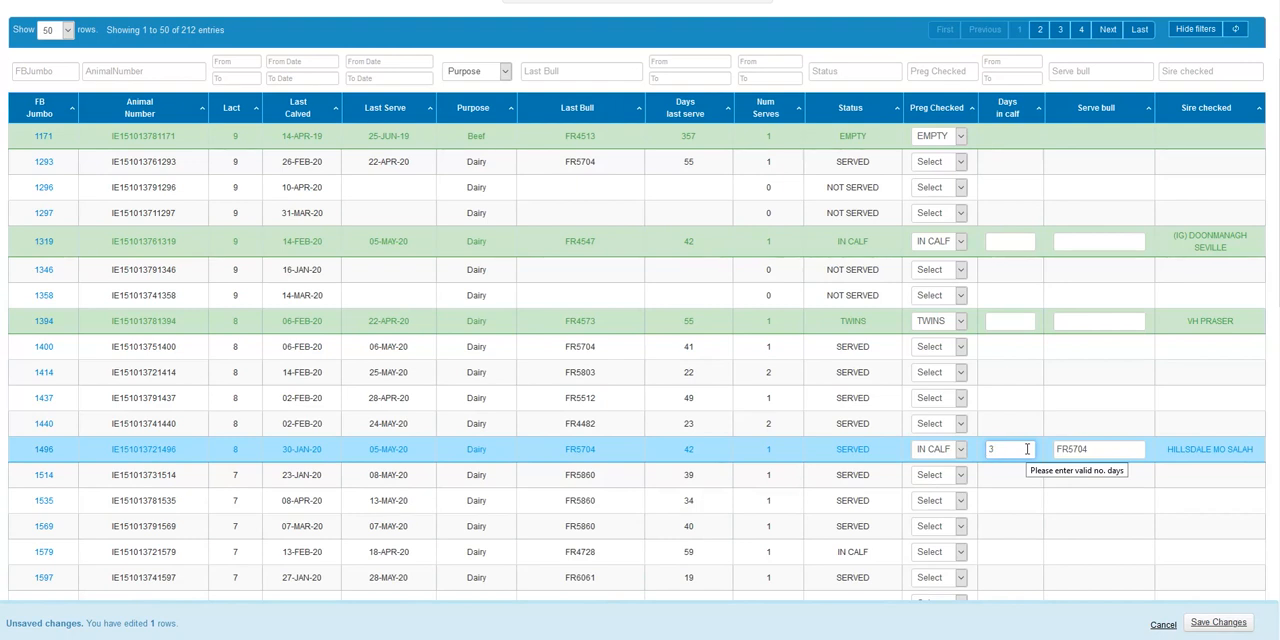
pyautogui.write('0')
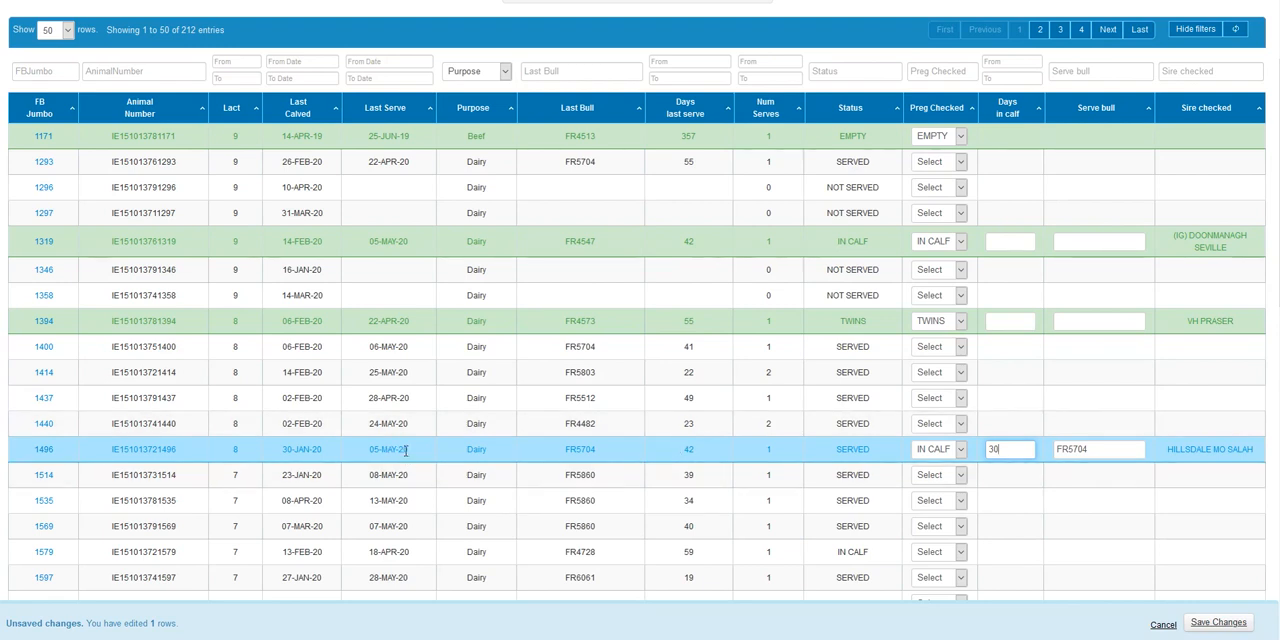
pyautogui.click(1096, 448)
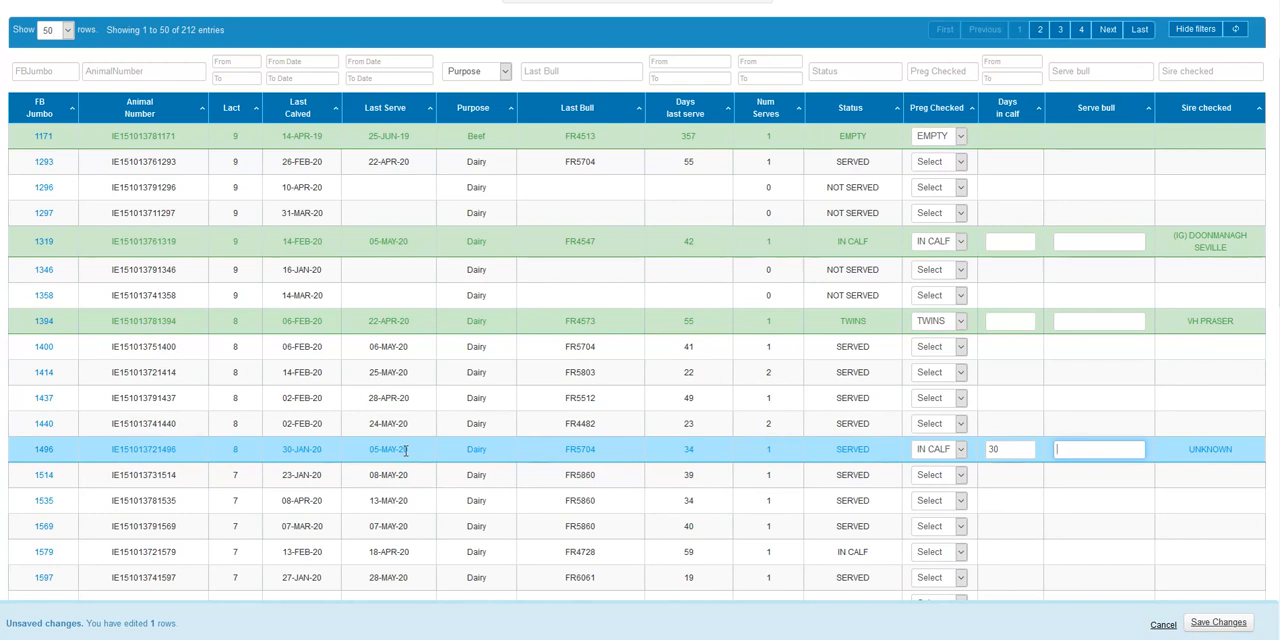
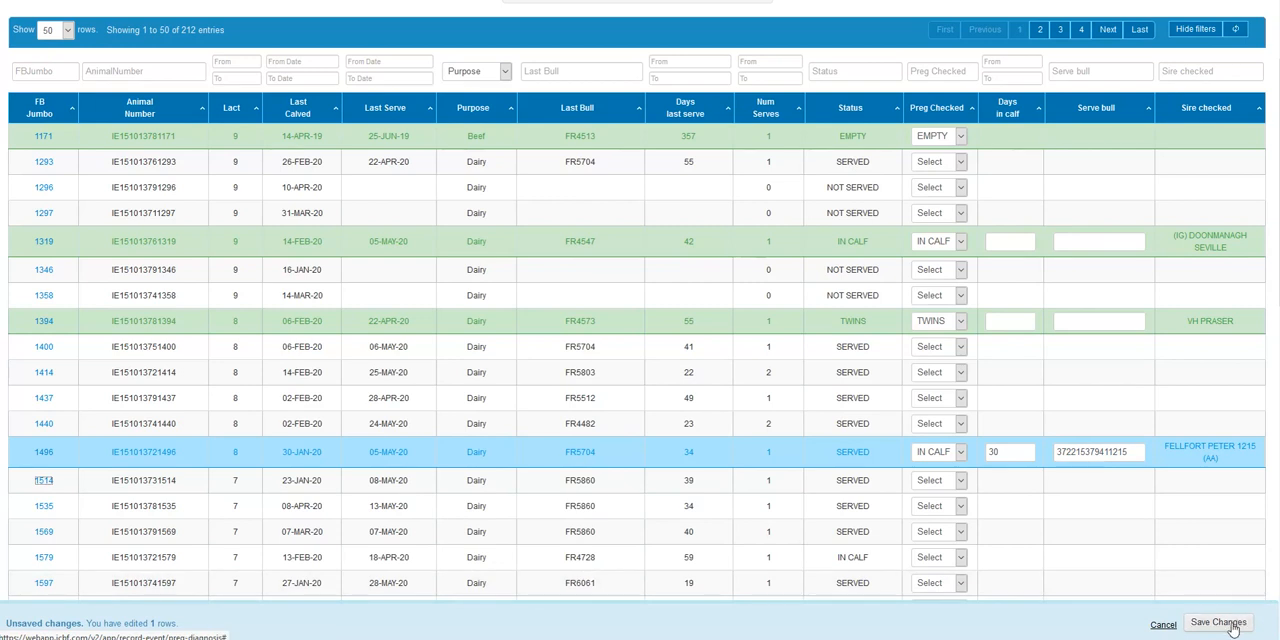
pyautogui.click(1216, 624)
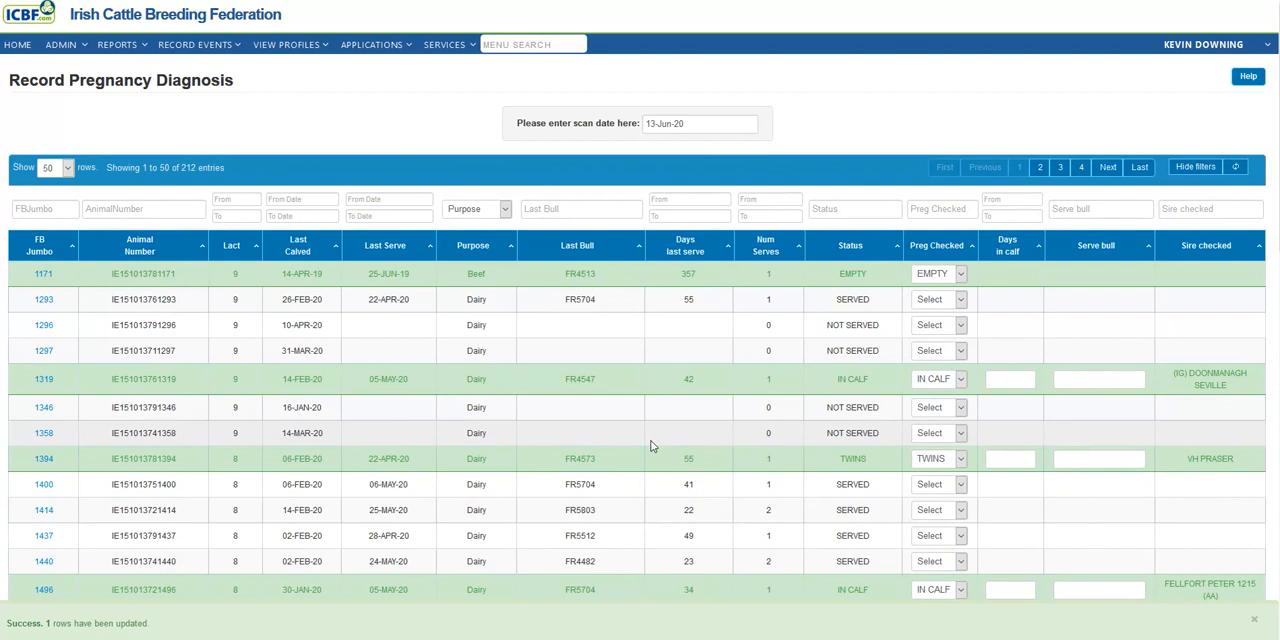
pyautogui.scroll(-3)
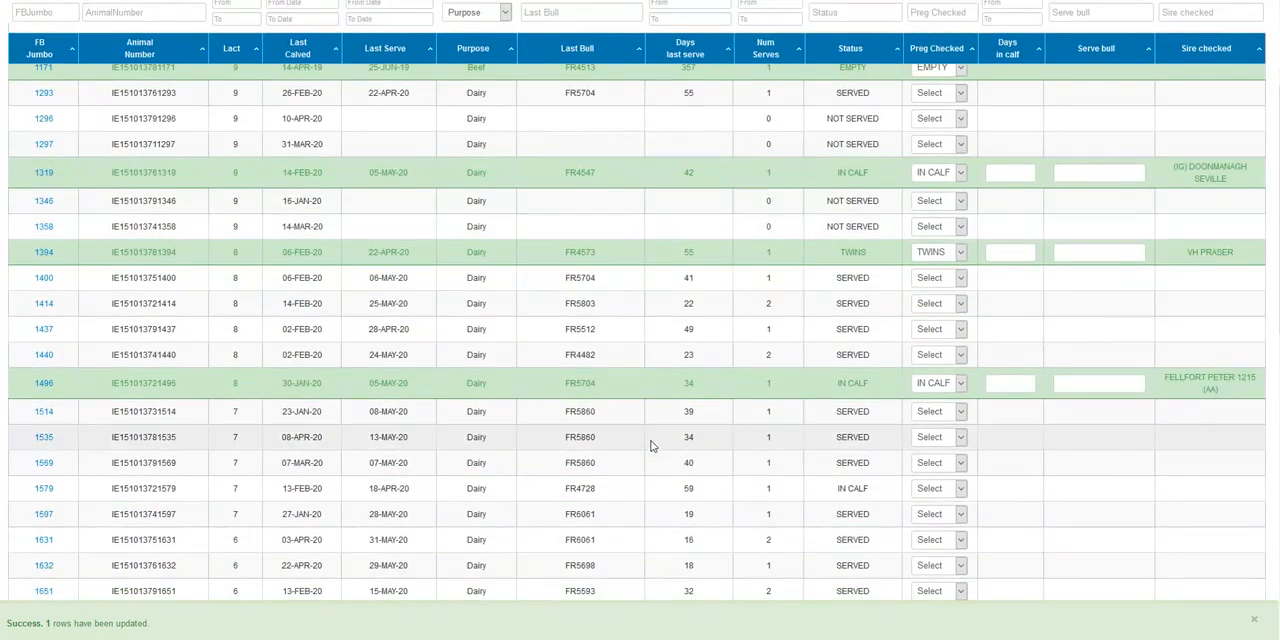
pyautogui.moveTo(672, 414)
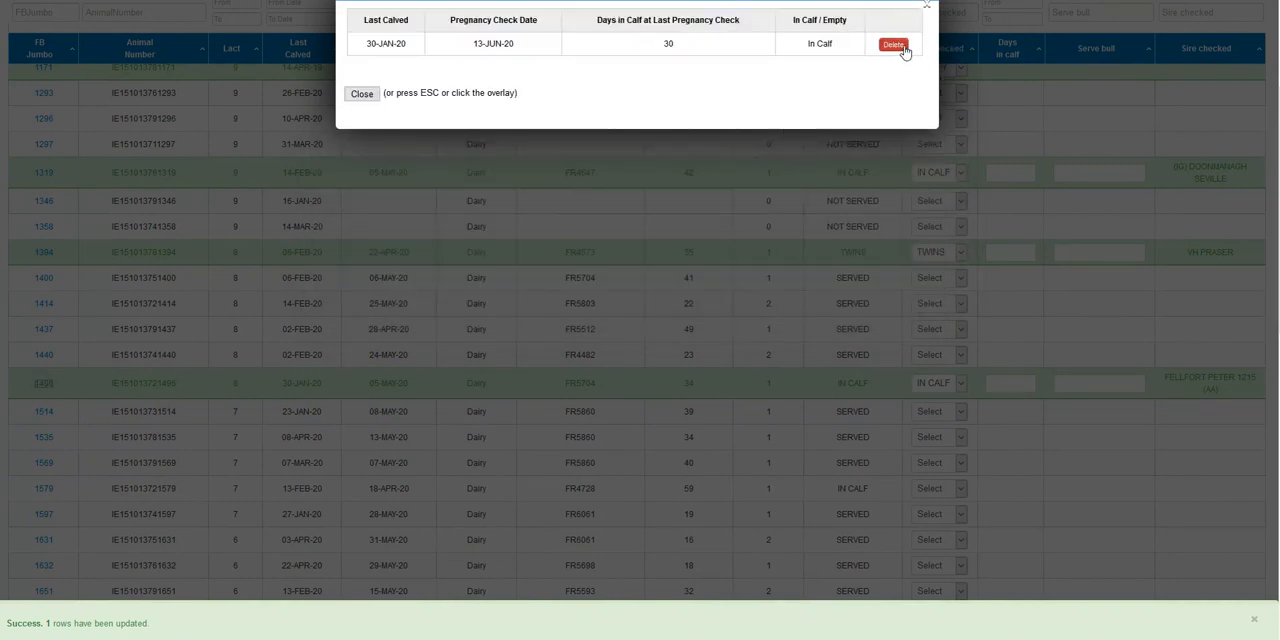
pyautogui.click(288, 44)
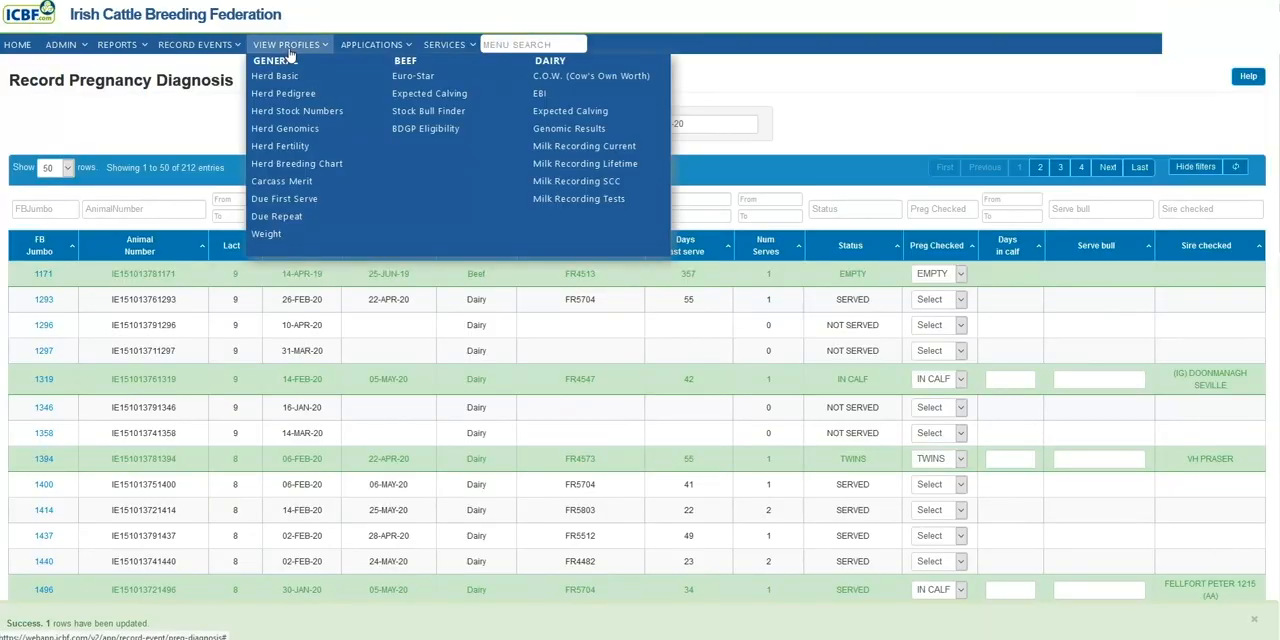
pyautogui.moveTo(296, 146)
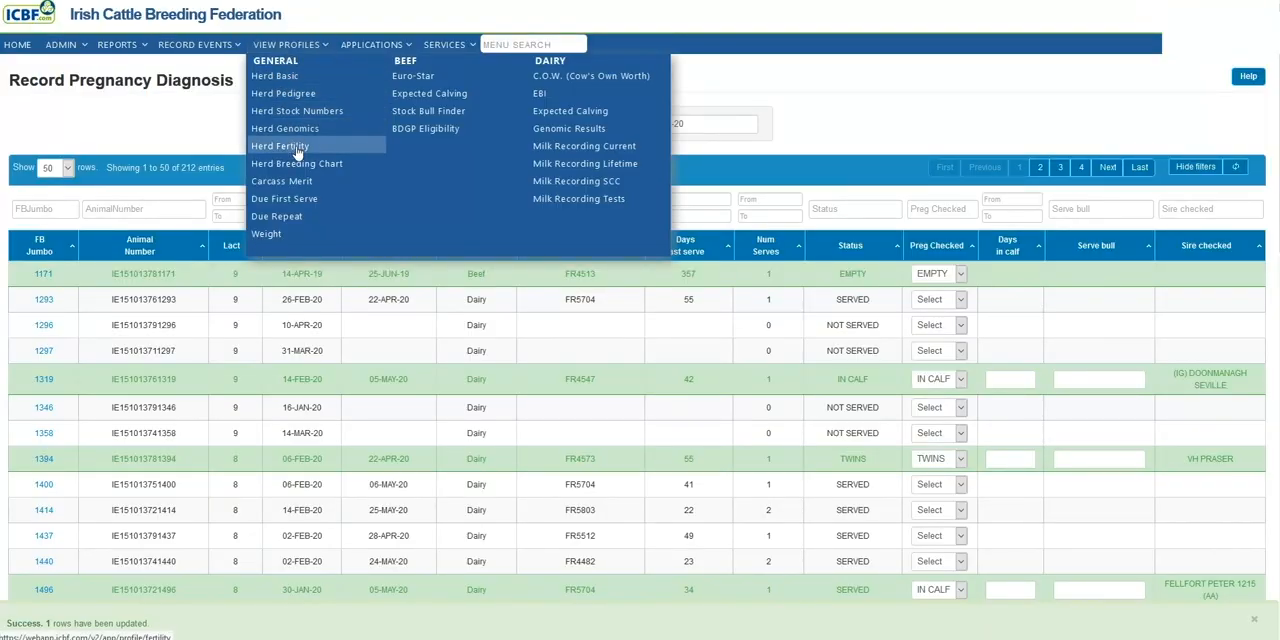
pyautogui.moveTo(568, 128)
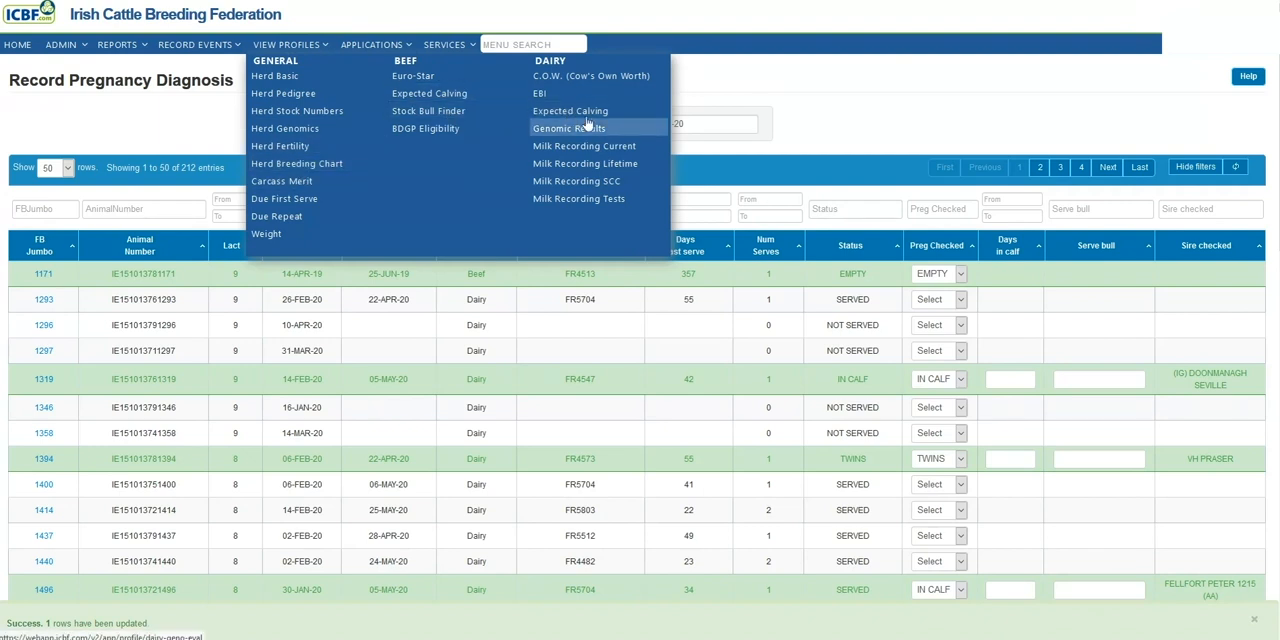
pyautogui.moveTo(296, 164)
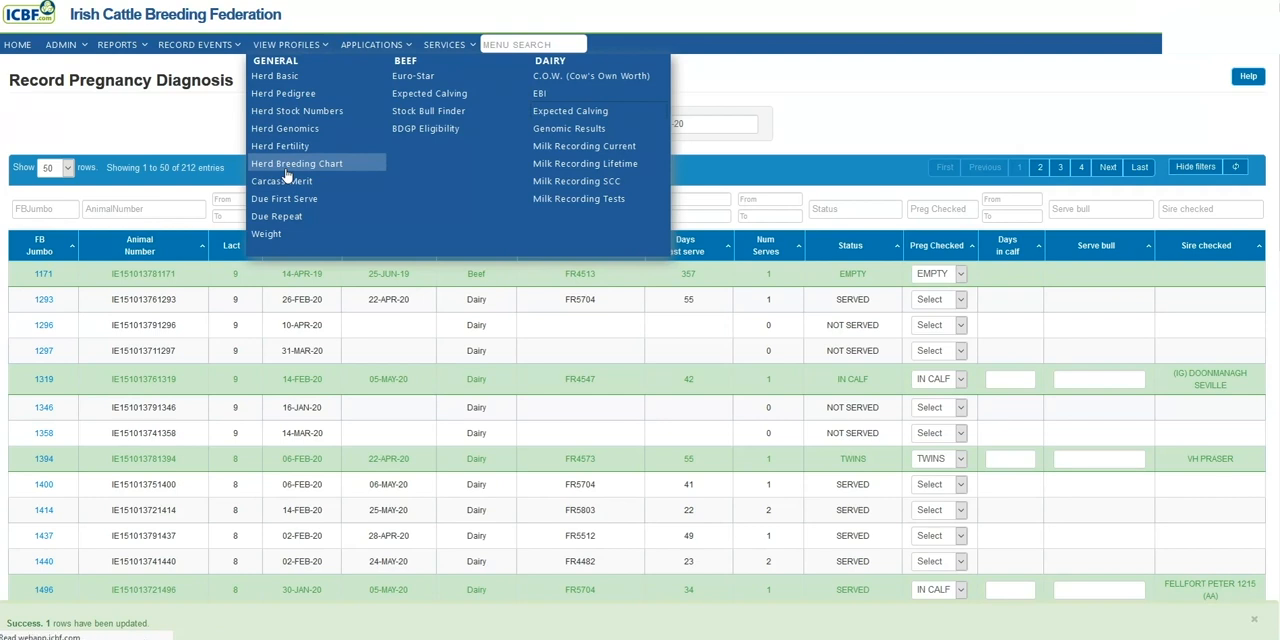
# Filter the Expected Dairy Calving Profile to cow 1319, showing its 11-Feb-21 calving date
pyautogui.click(570, 110)
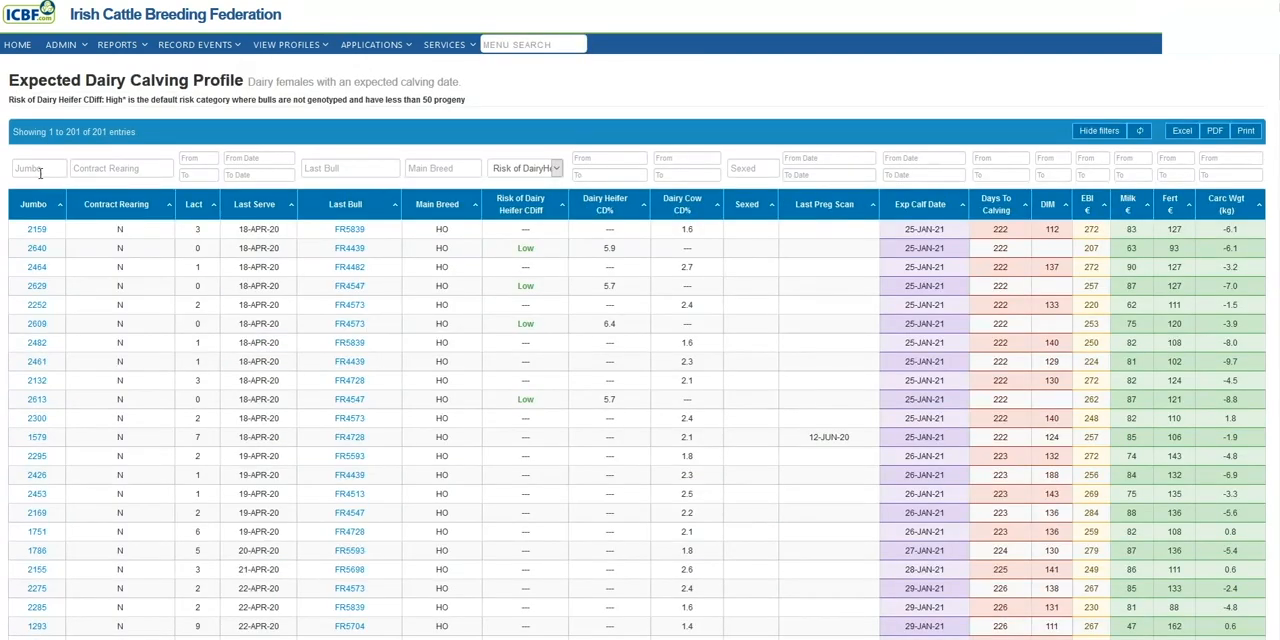
pyautogui.write('1')
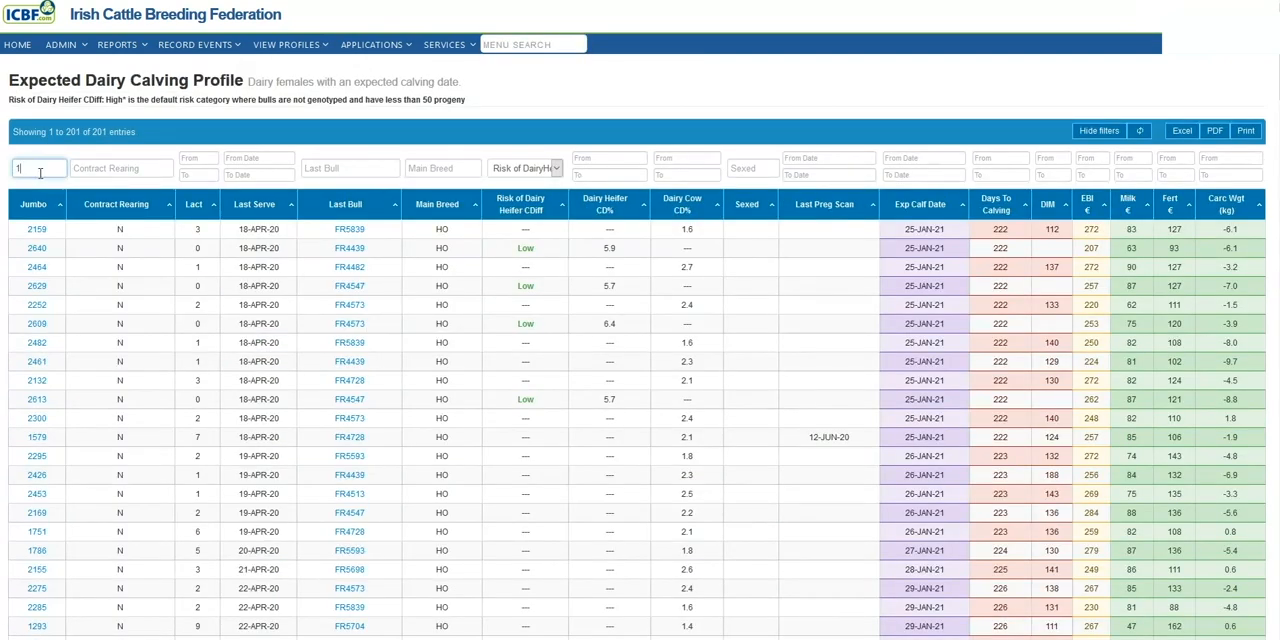
pyautogui.write('1319')
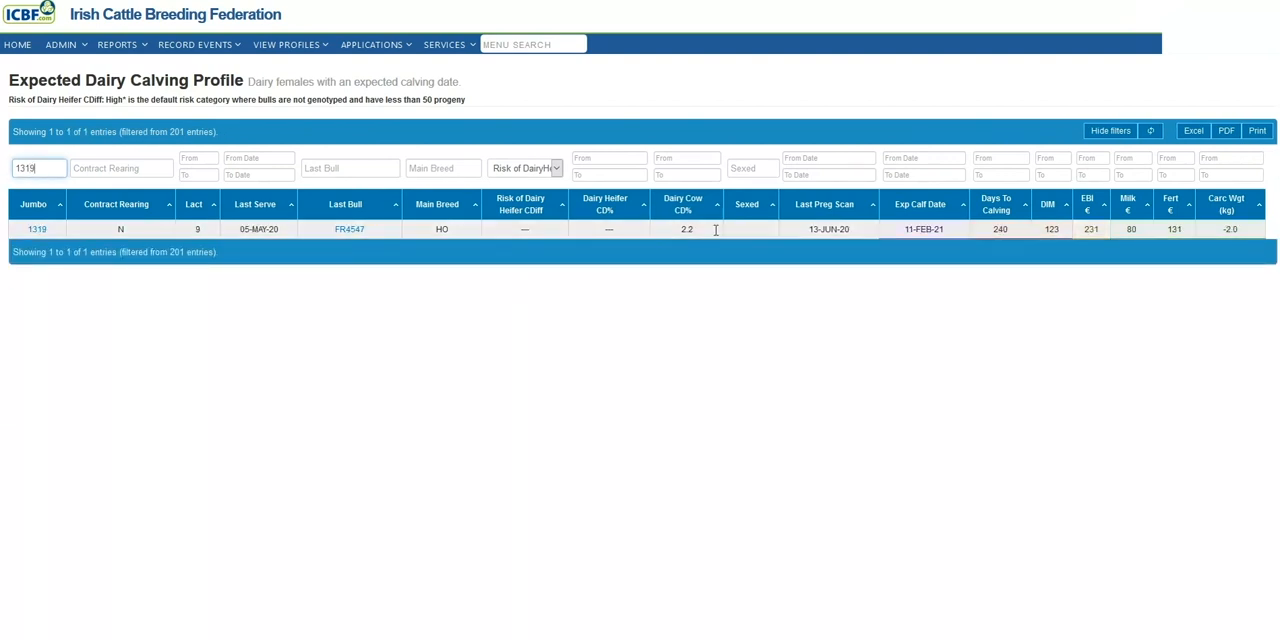
pyautogui.moveTo(924, 228)
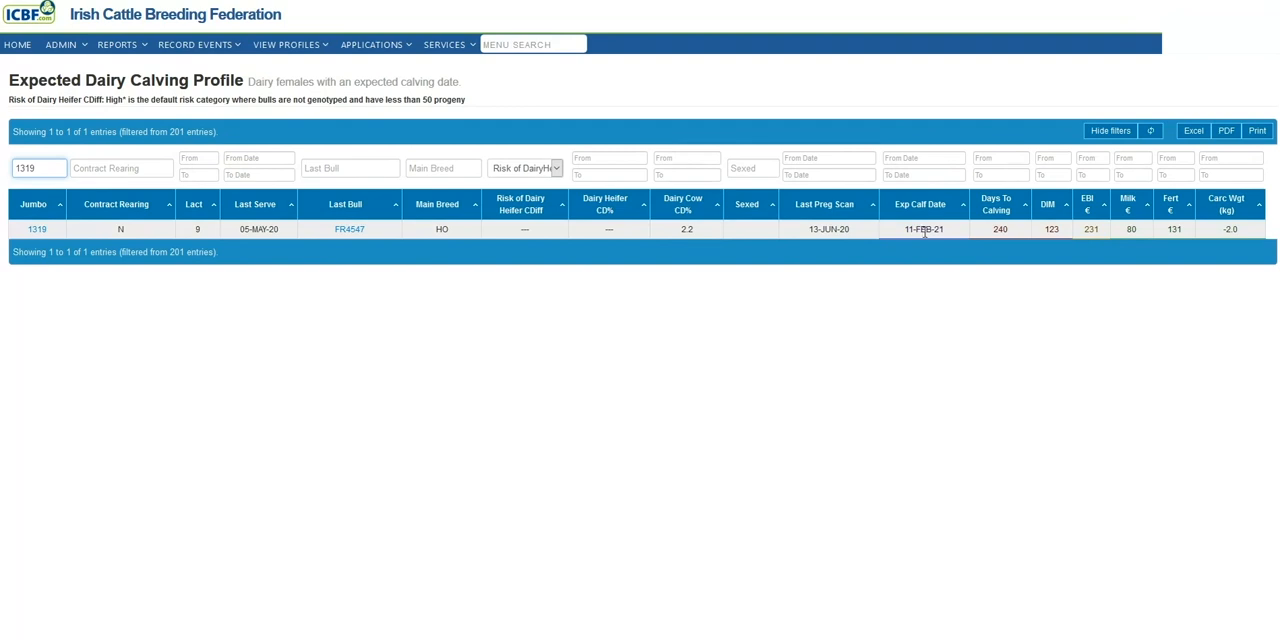
pyautogui.click(60, 44)
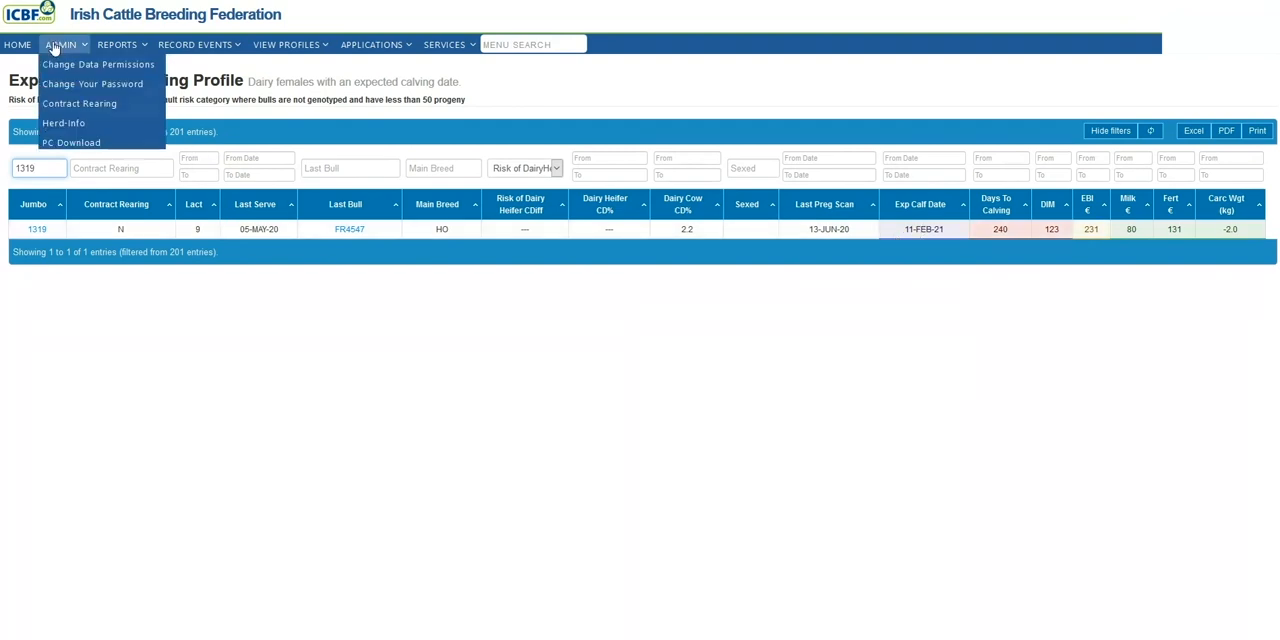